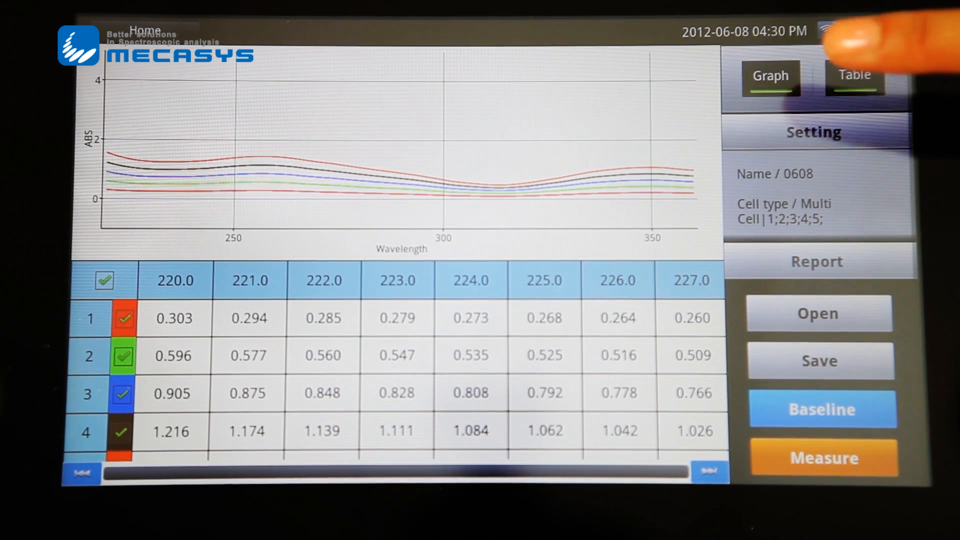
- Enlarge the five-cell spectrum graph and add a cursor reading each cell's absorbance at 220.0 nm
{"action": "left_click", "coordinate": [770, 76]}
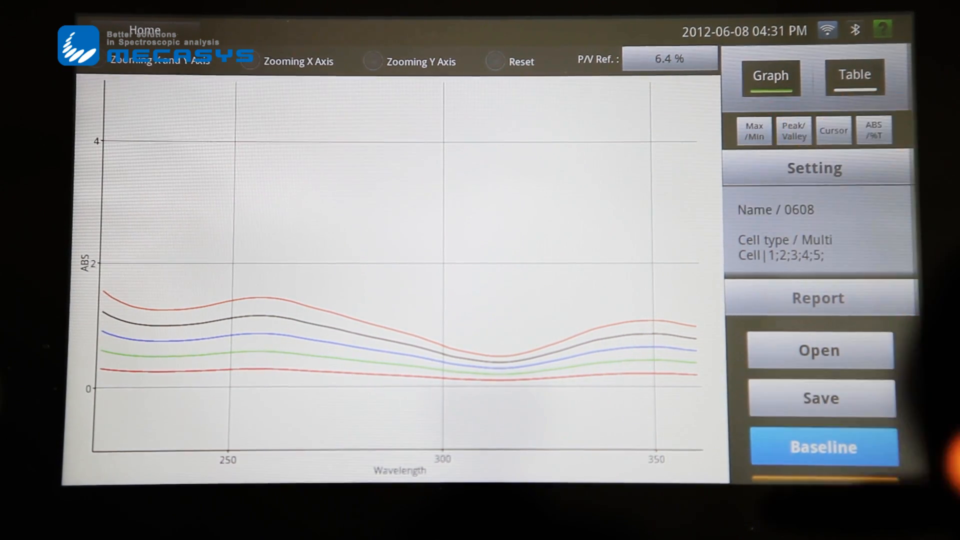
{"action": "left_click", "coordinate": [794, 131]}
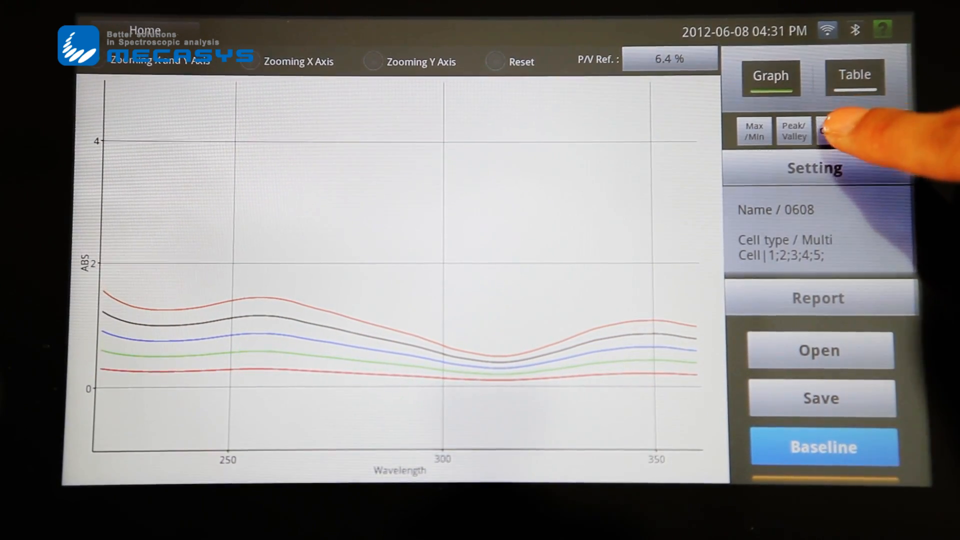
{"action": "left_click", "coordinate": [834, 130]}
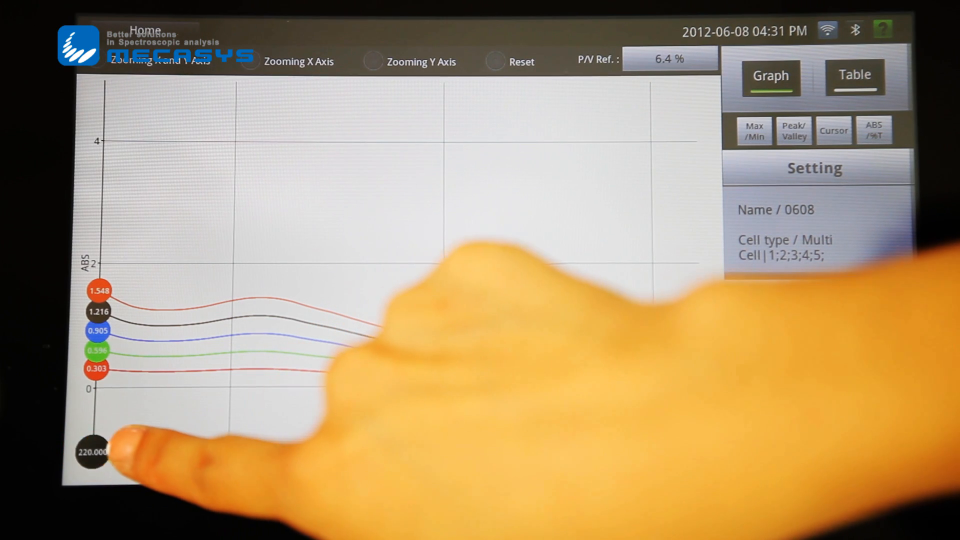